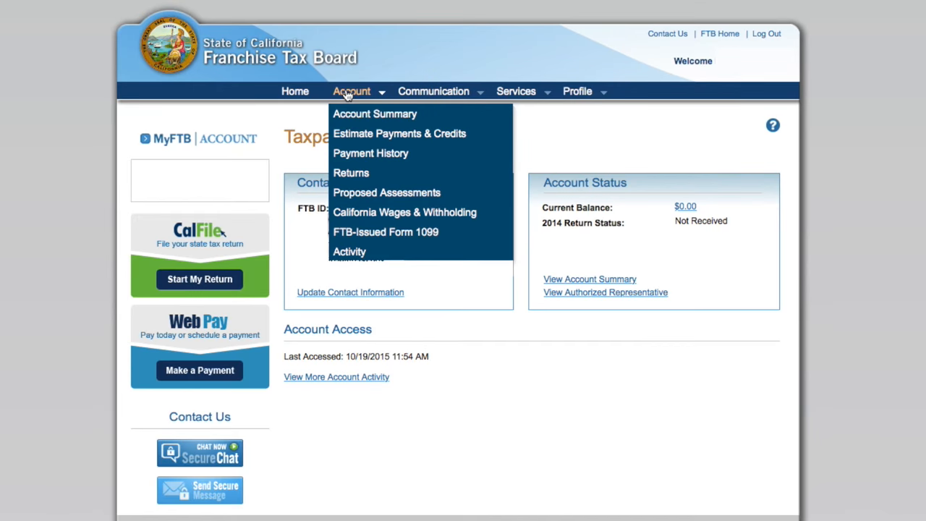
mouse_move(374, 167)
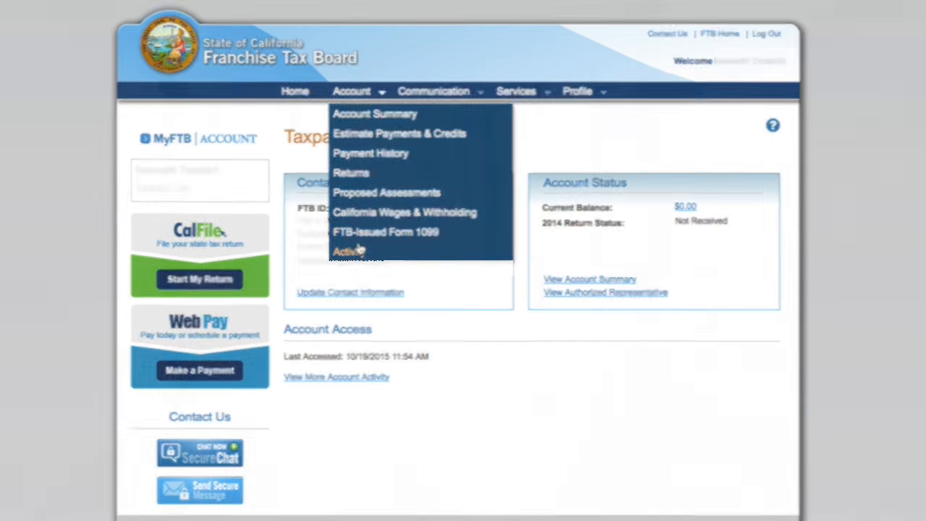
Step: Open Update Contact Information, scroll to Phone Numbers, and focus Address Line 1
left_click(350, 292)
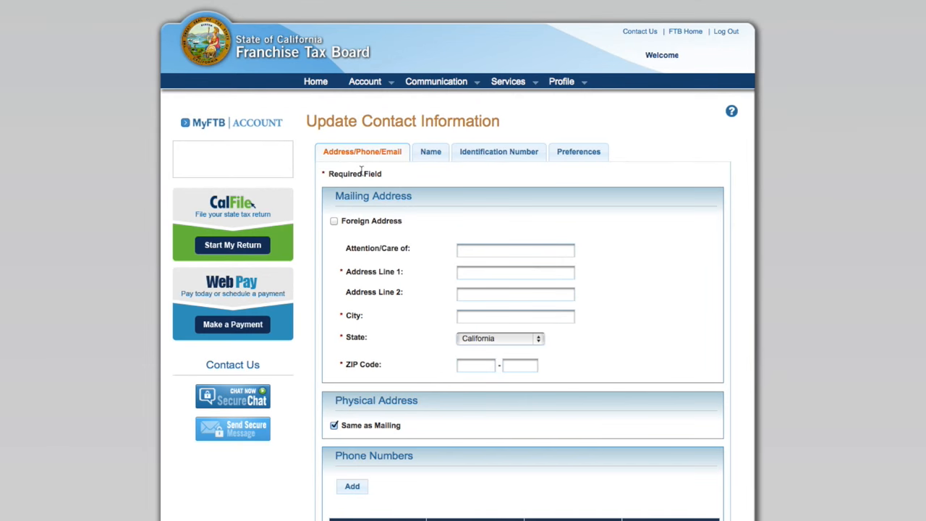
scroll("down", 3)
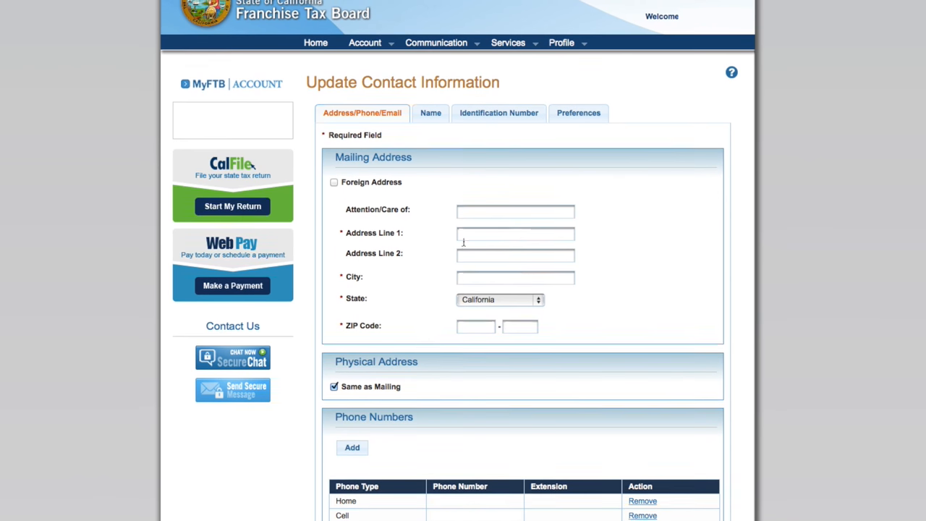
left_click(430, 113)
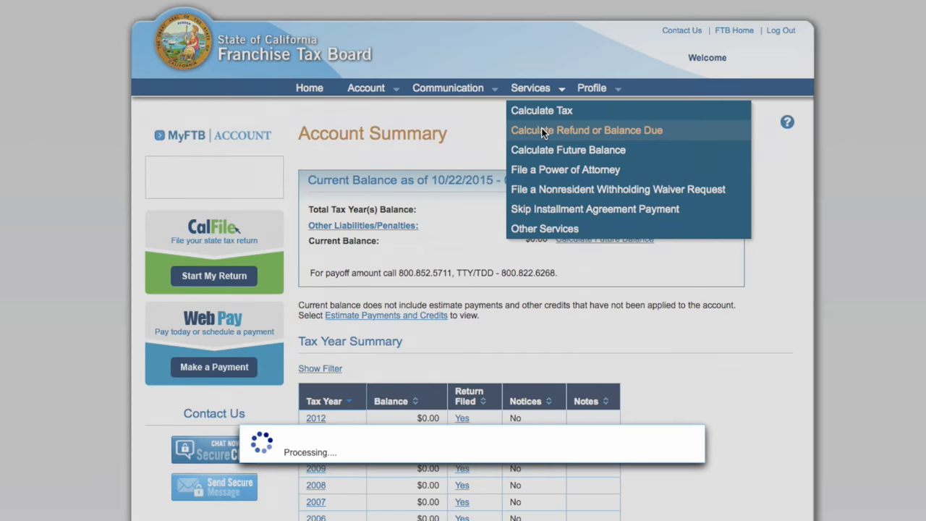
Step: Open the Calculate Refund or Balance Due calculator from Services
left_click(587, 130)
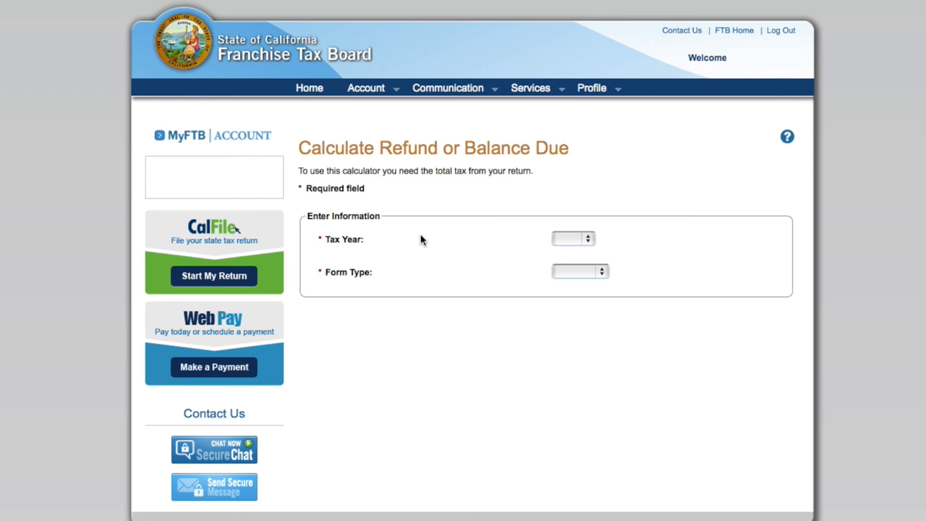
mouse_move(586, 271)
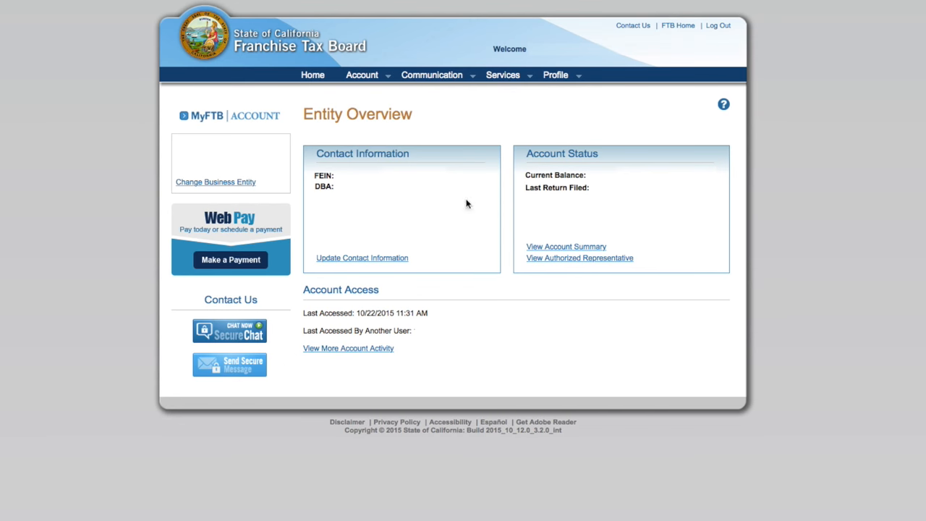
Step: Start a Send Secure Message form, review the subject options, and focus the empty Message box
left_click(230, 365)
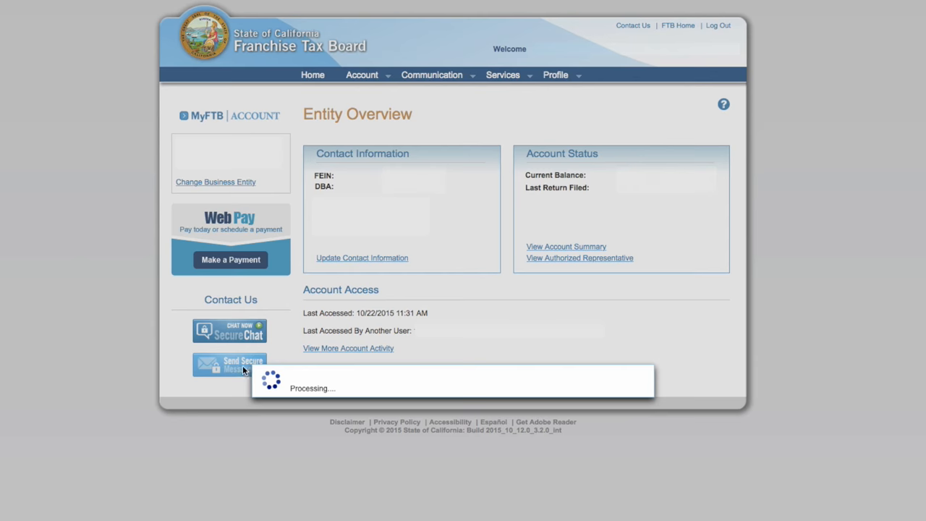
left_click(230, 365)
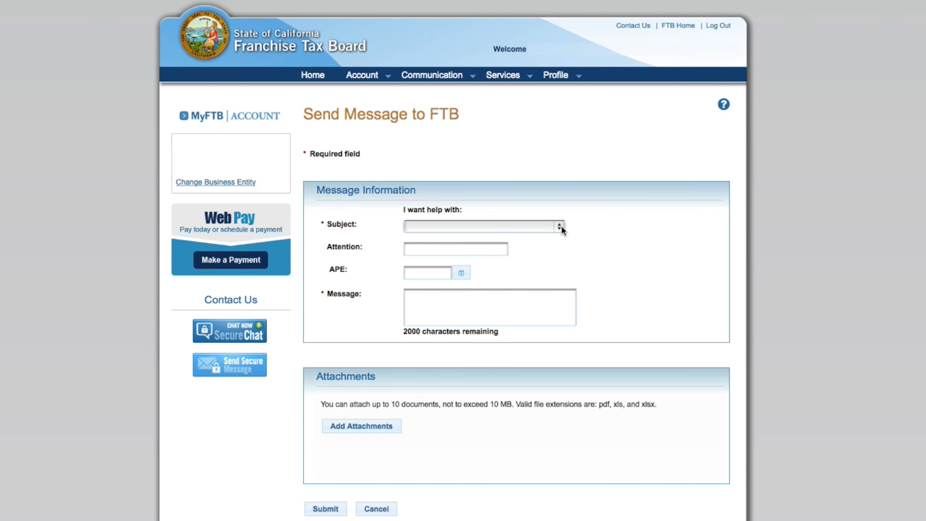
left_click(557, 225)
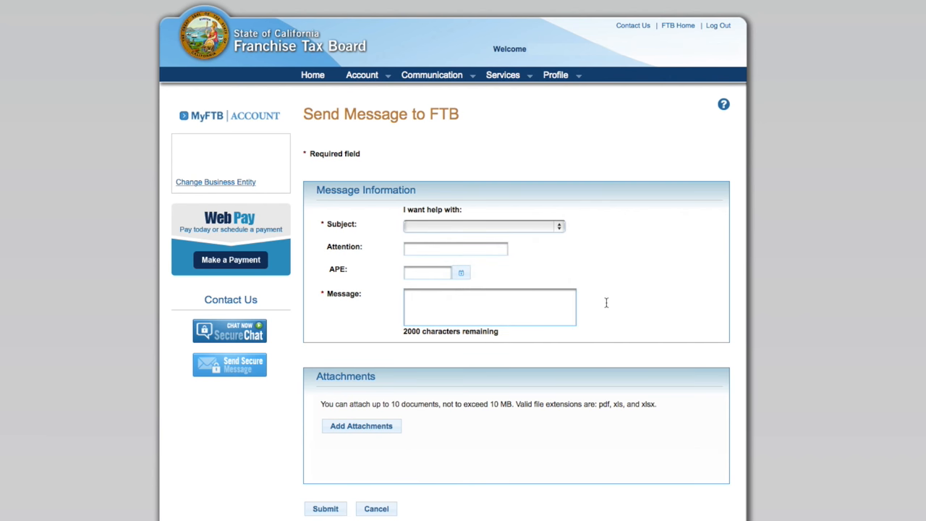
left_click(489, 311)
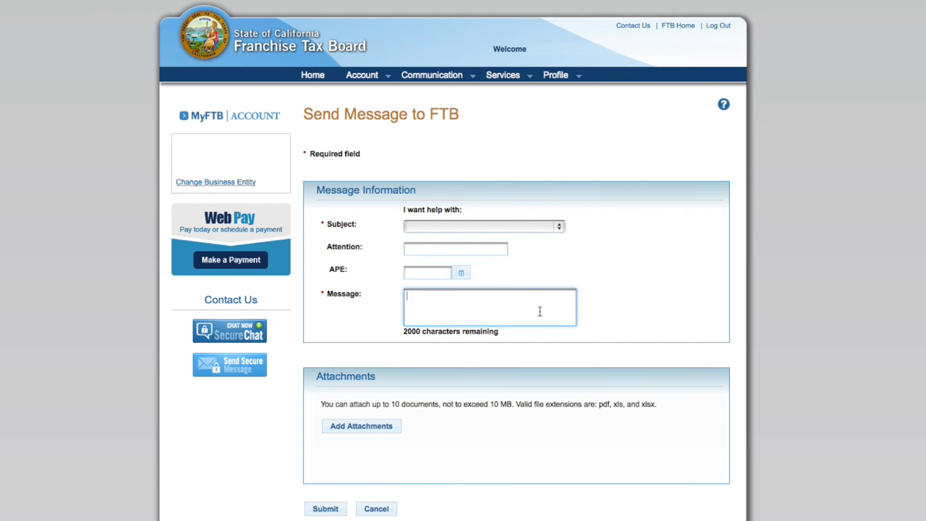